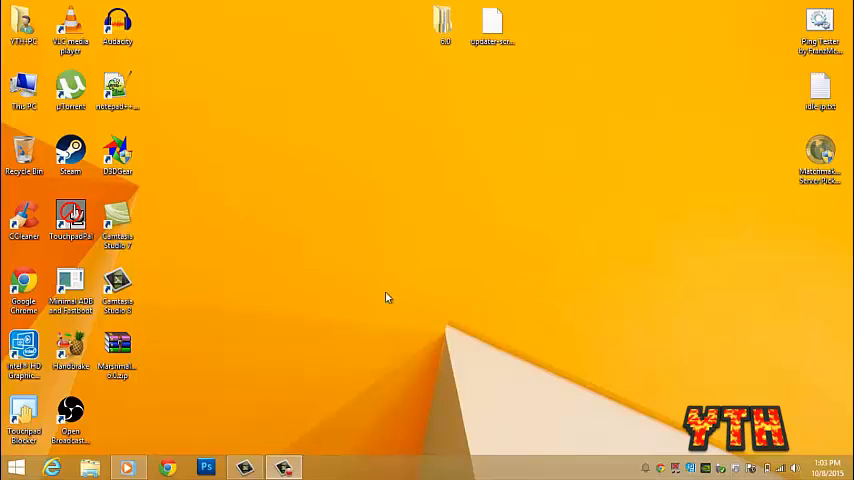
{"action": "mouse_move", "coordinate": [404, 364]}
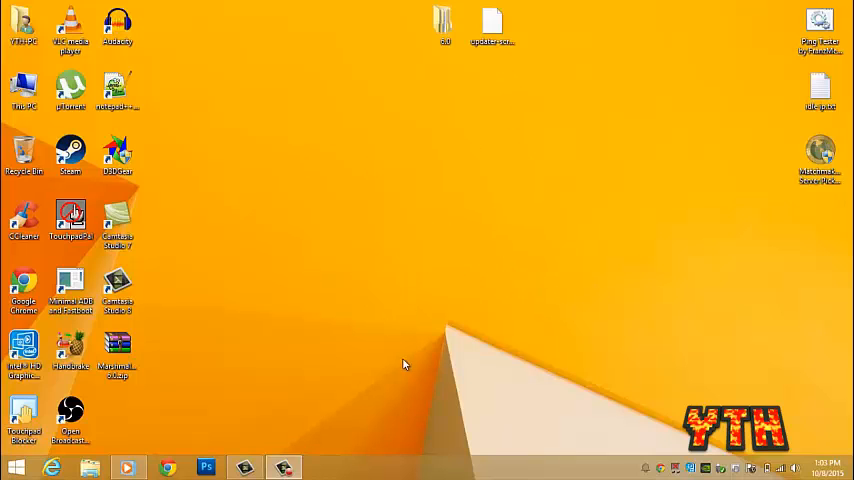
Copy updater-script from the desktop into 6.0\META-INF\com\google\android, replacing the existing file.
{"action": "left_click", "coordinate": [118, 356]}
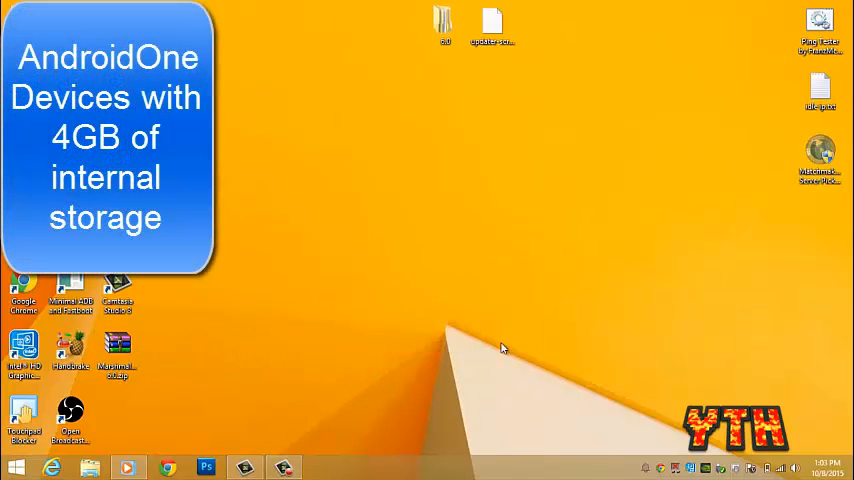
{"action": "mouse_move", "coordinate": [352, 328]}
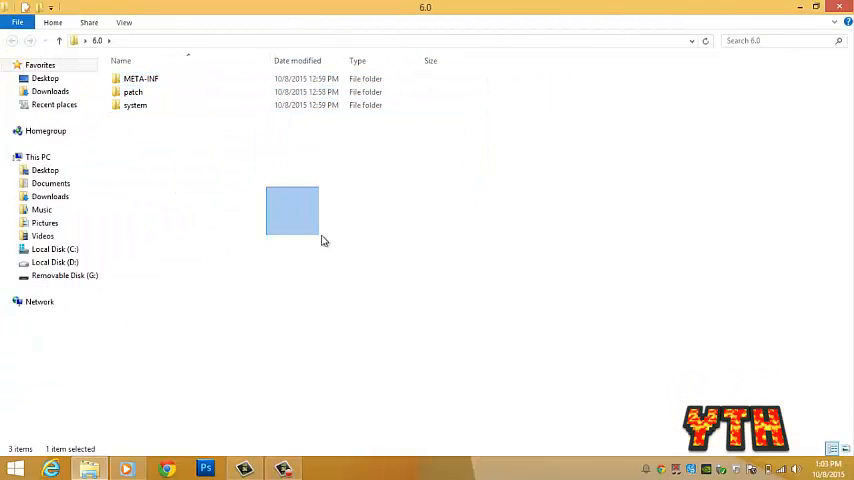
{"action": "left_click", "coordinate": [754, 236]}
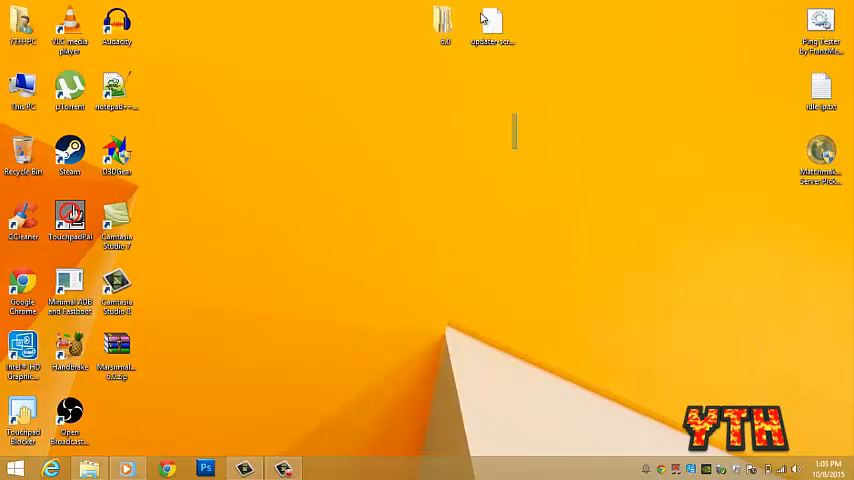
{"action": "right_click", "coordinate": [490, 24]}
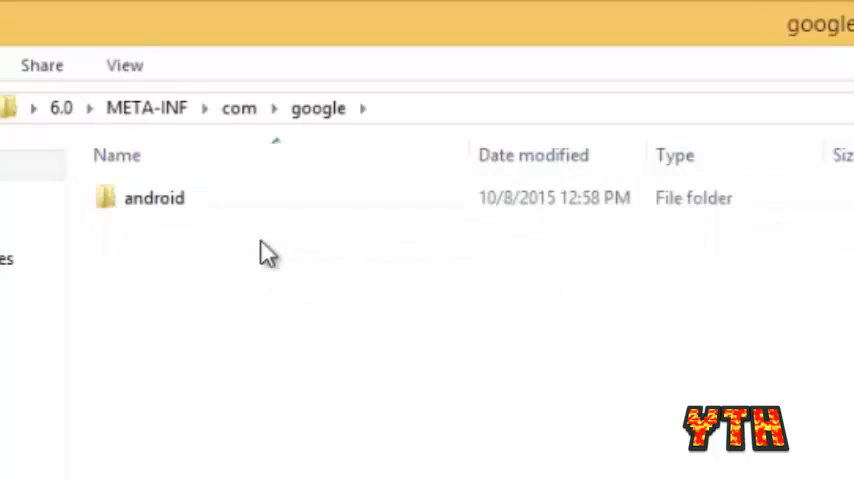
{"action": "double_click", "coordinate": [154, 196]}
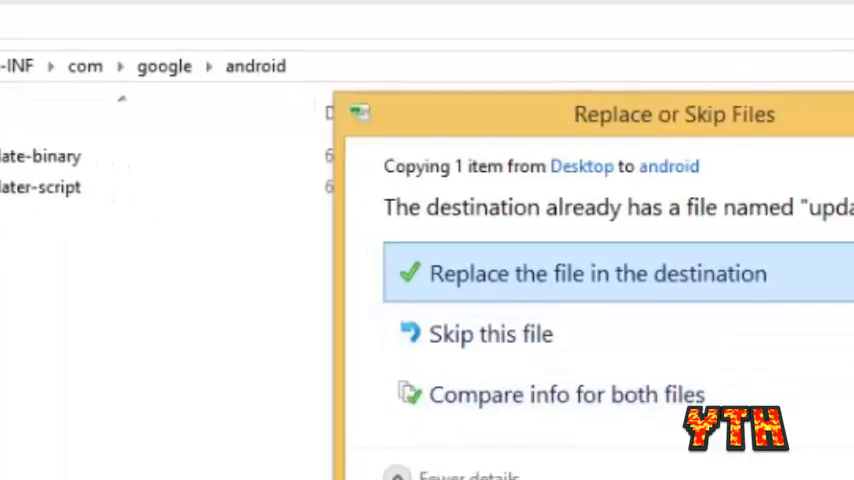
{"action": "left_click", "coordinate": [598, 272]}
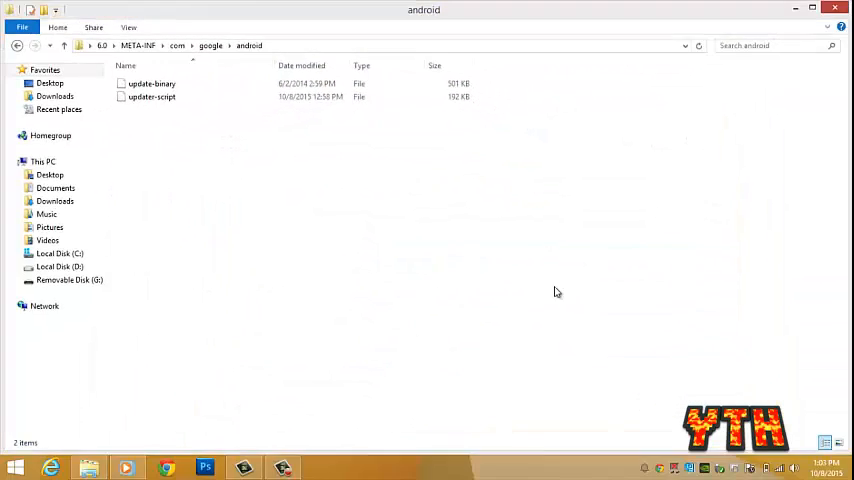
Navigate back up through google and com to the 6.0 ROM root folder.
{"action": "left_click", "coordinate": [16, 44]}
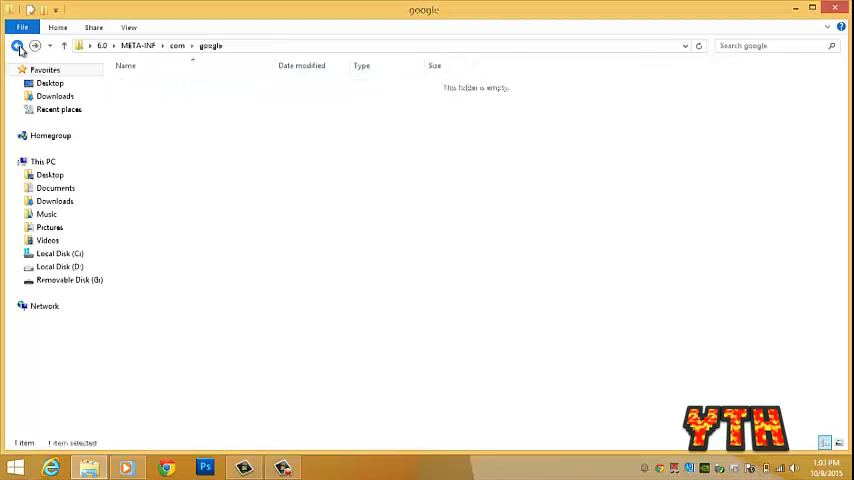
{"action": "left_click", "coordinate": [12, 40]}
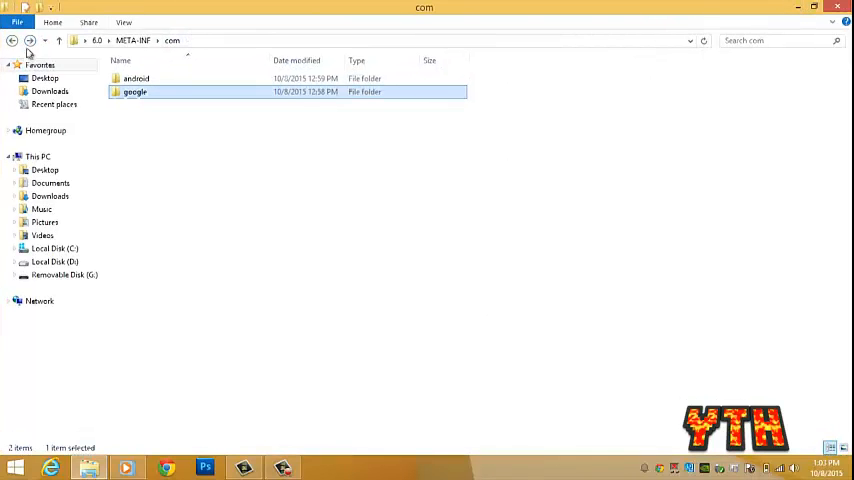
{"action": "left_click", "coordinate": [12, 40]}
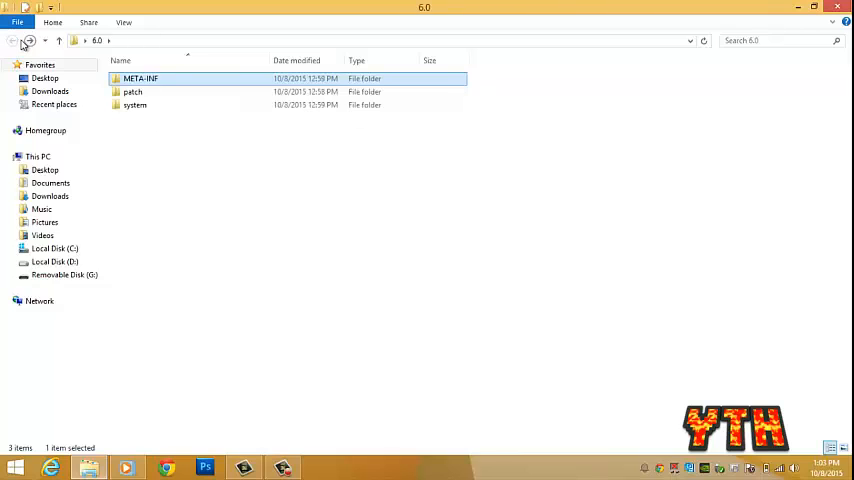
Archive the three selected ROM folders as Android M.zip in ZIP format with Store compression and testing enabled.
{"action": "right_click", "coordinate": [140, 78]}
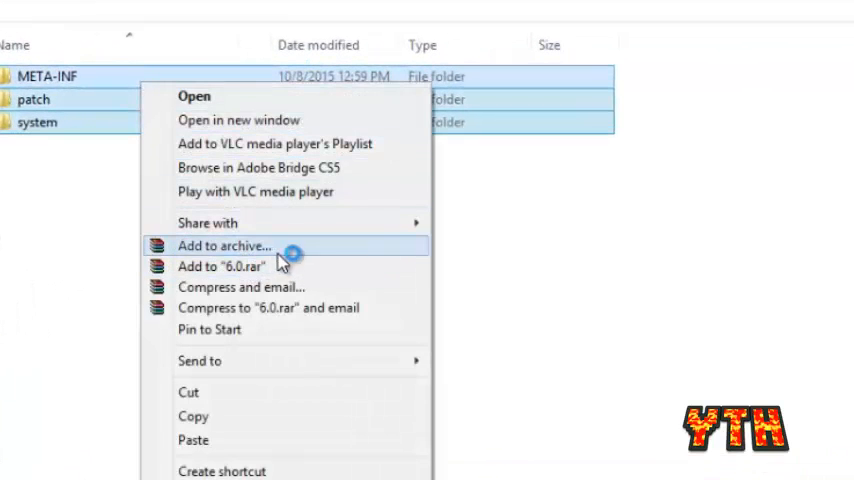
{"action": "left_click", "coordinate": [224, 244]}
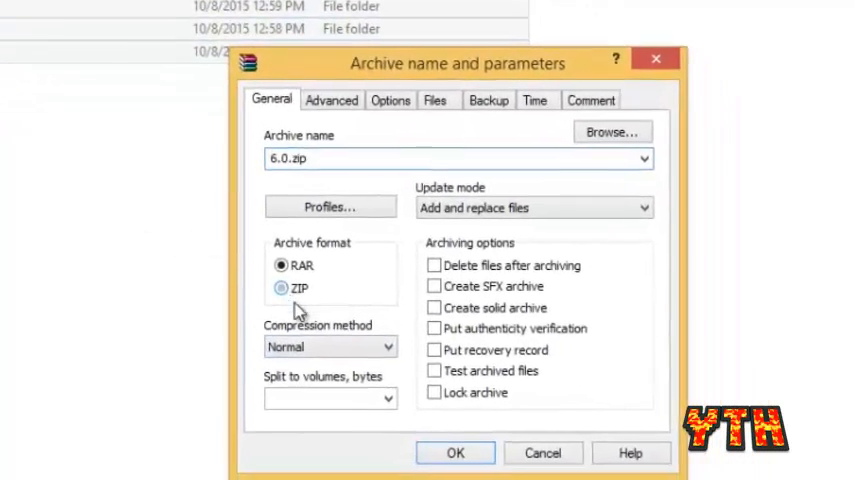
{"action": "left_click", "coordinate": [282, 288]}
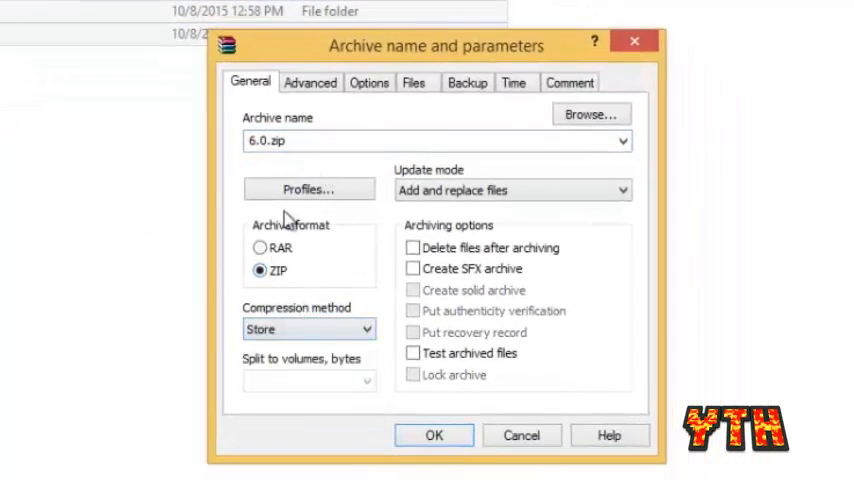
{"action": "mouse_move", "coordinate": [344, 396]}
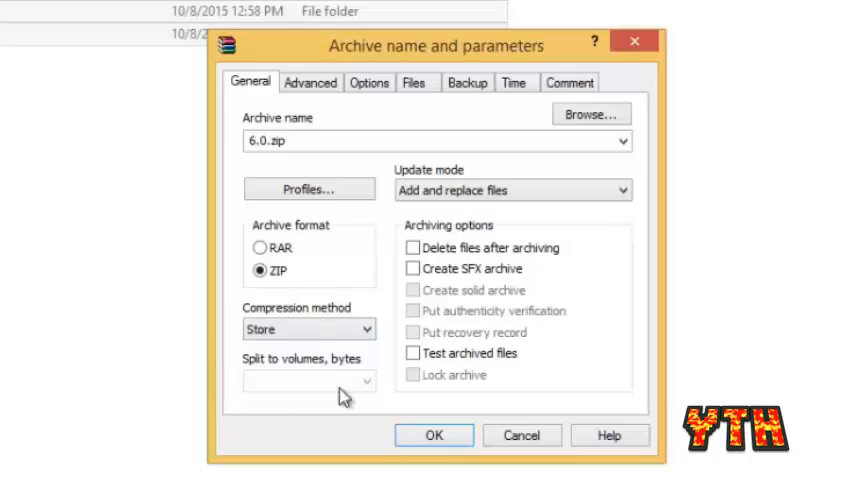
{"action": "left_click", "coordinate": [270, 140]}
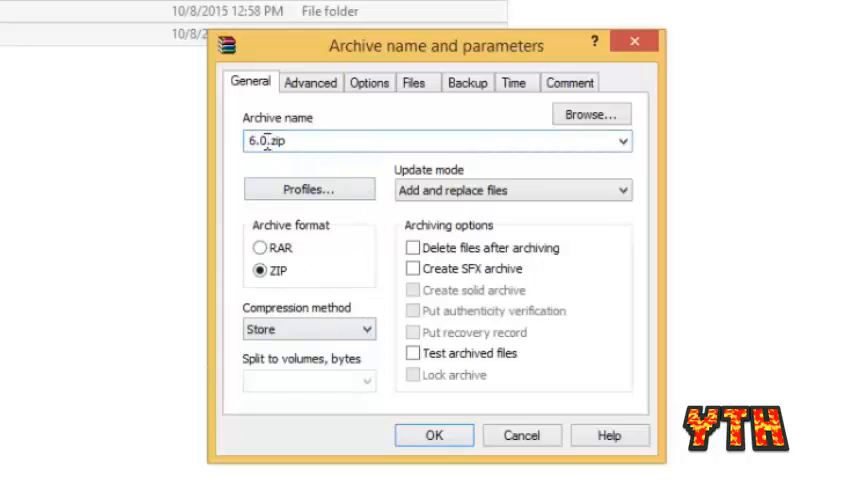
{"action": "double_click", "coordinate": [260, 140]}
{"action": "type", "text": "Android M"}
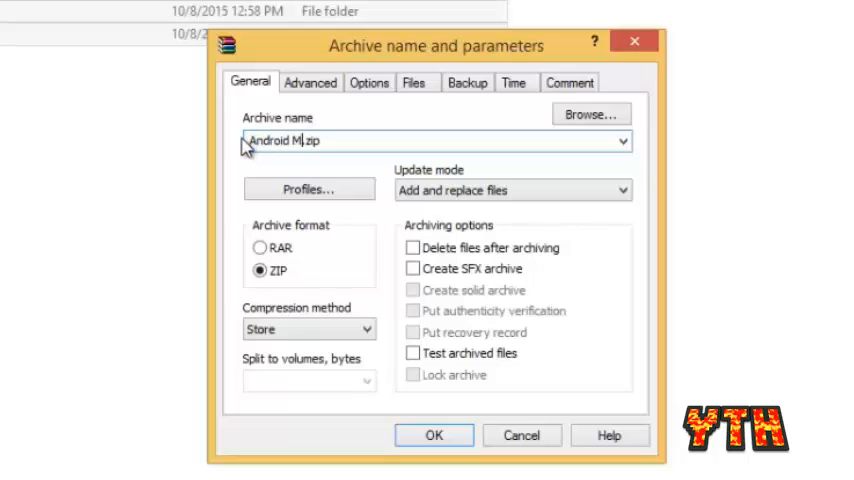
{"action": "left_click", "coordinate": [432, 436]}
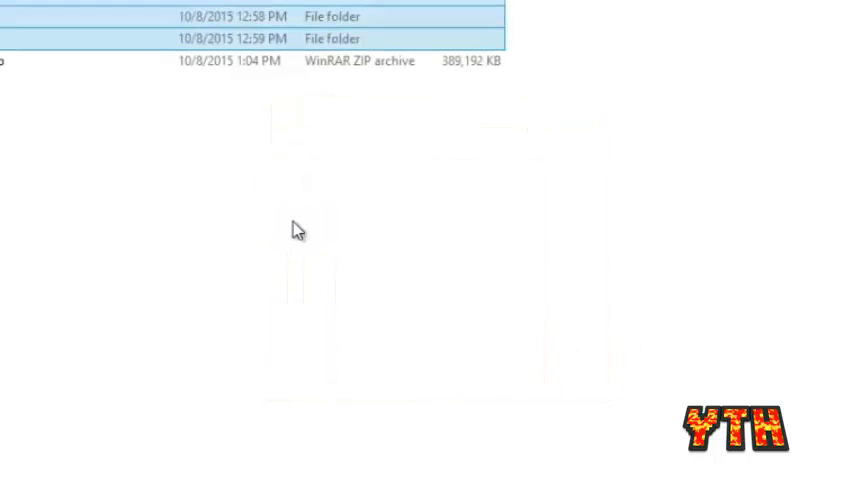
Browse Android M.zip through META-INF\com to check its update files, then close the archive.
{"action": "double_click", "coordinate": [340, 60]}
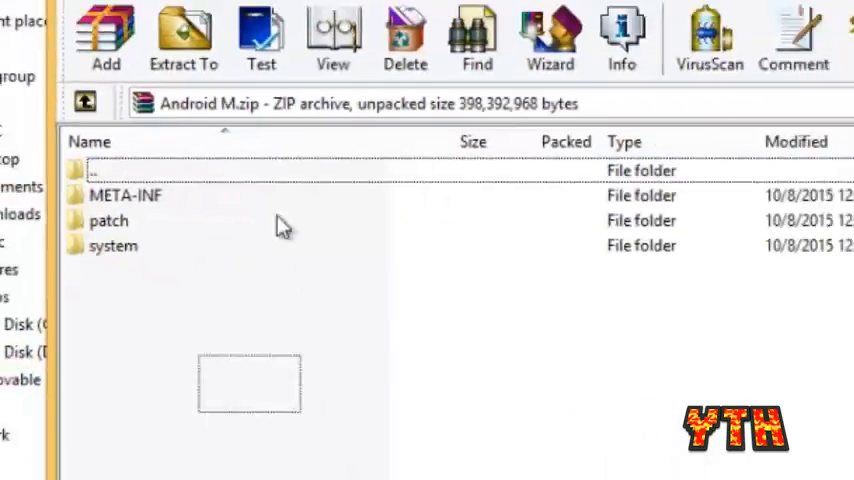
{"action": "double_click", "coordinate": [124, 196]}
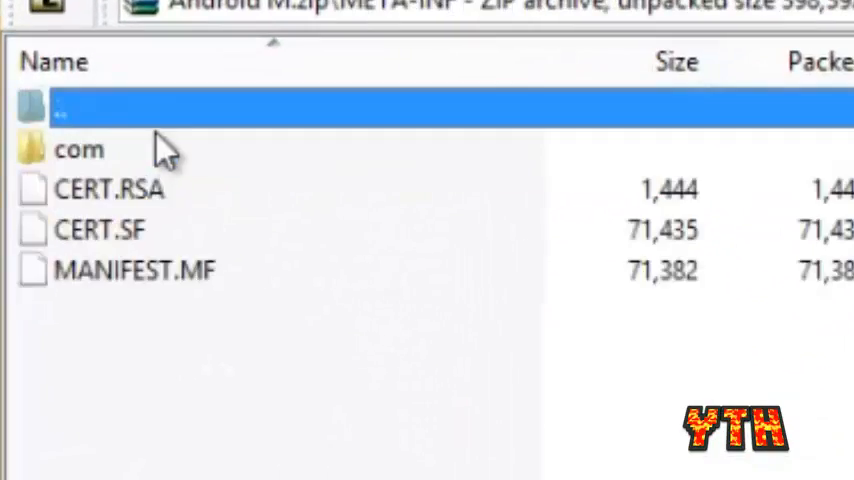
{"action": "double_click", "coordinate": [78, 148]}
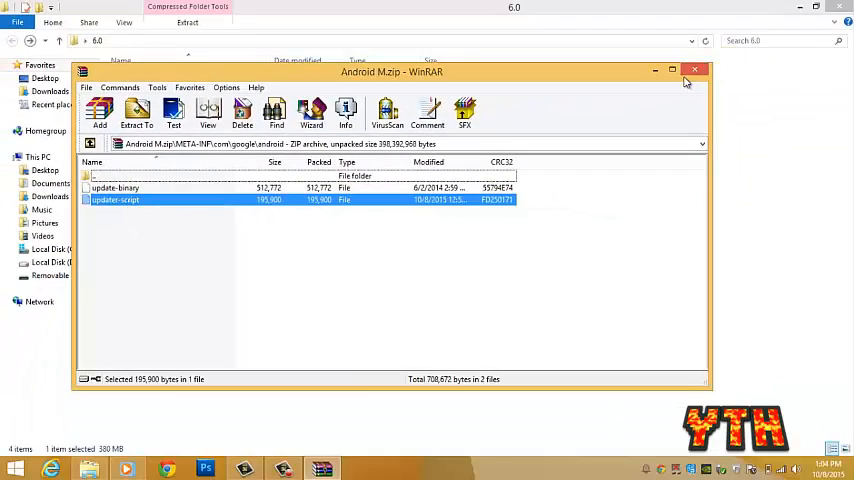
{"action": "left_click", "coordinate": [694, 70]}
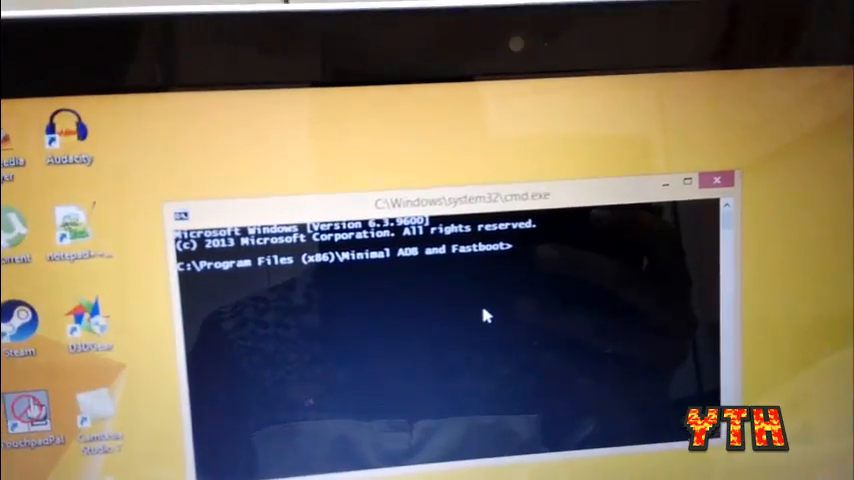
Run fastboot devices to confirm the phone is detected and begin the fastboot boot recovery command.
{"action": "type", "text": "fastboot devices"}
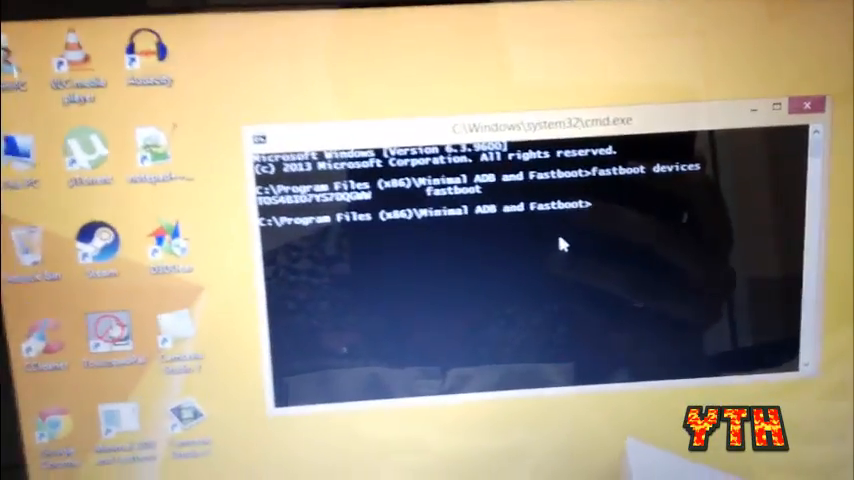
{"action": "type", "text": "f"}
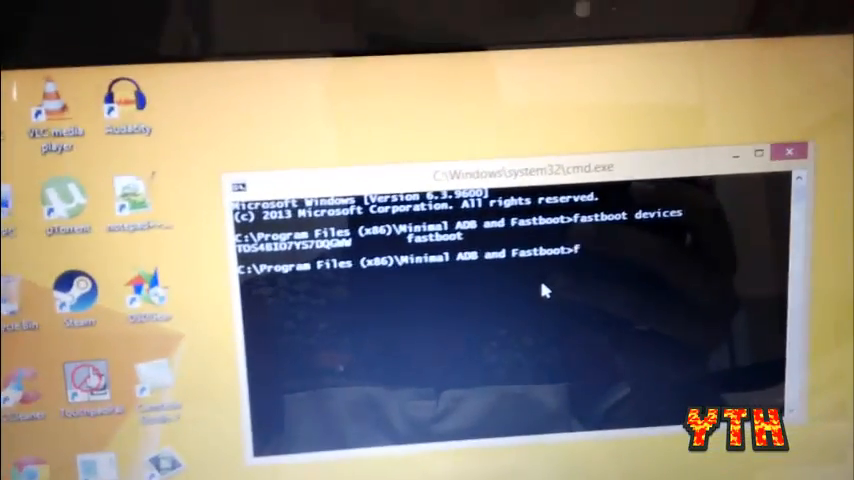
{"action": "type", "text": "astboot"}
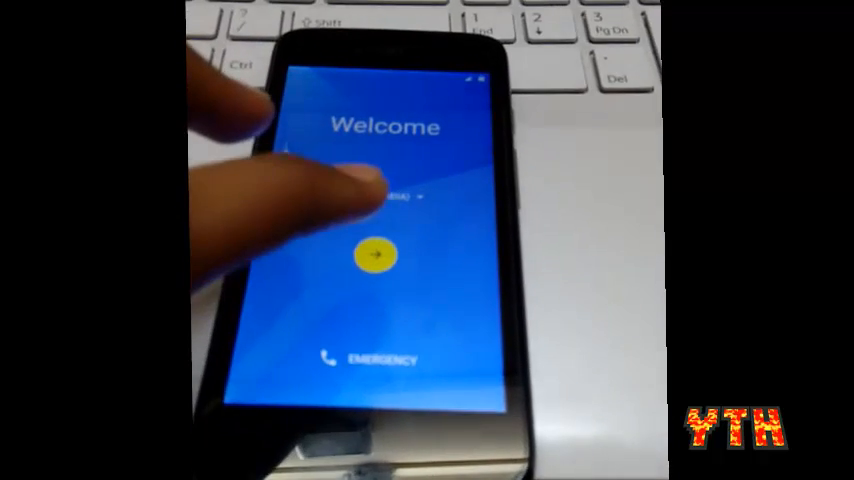
Start setup, keep the chosen SIM for mobile data, skip Wi-Fi and continue past the name step.
{"action": "left_click", "coordinate": [376, 254]}
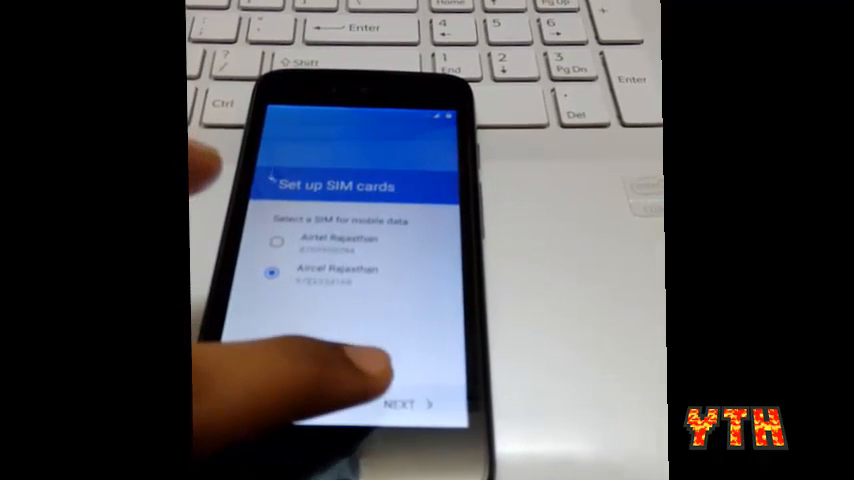
{"action": "left_click", "coordinate": [404, 404]}
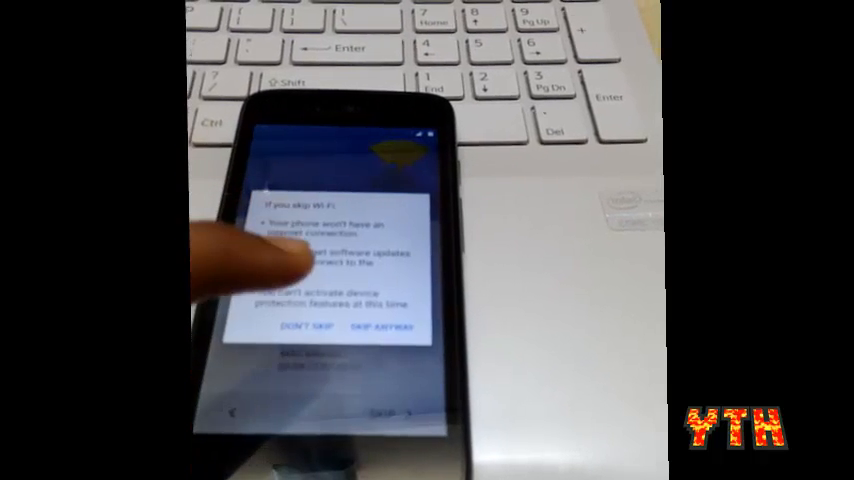
{"action": "left_click", "coordinate": [384, 328]}
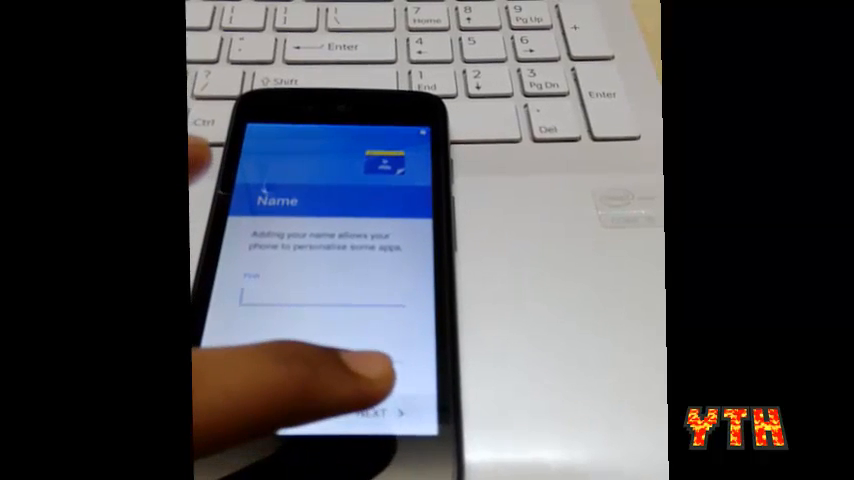
{"action": "left_click", "coordinate": [376, 412]}
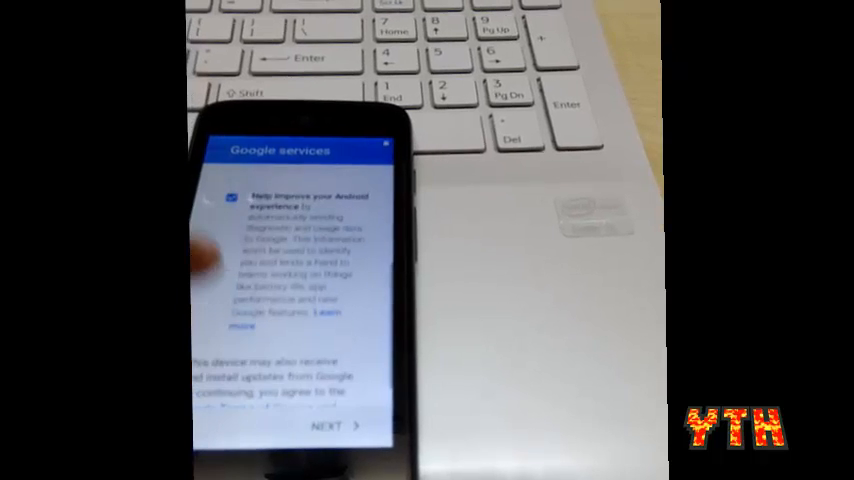
Turn off usage-diagnostics sharing with Google and accept the Google services step.
{"action": "left_click", "coordinate": [232, 196]}
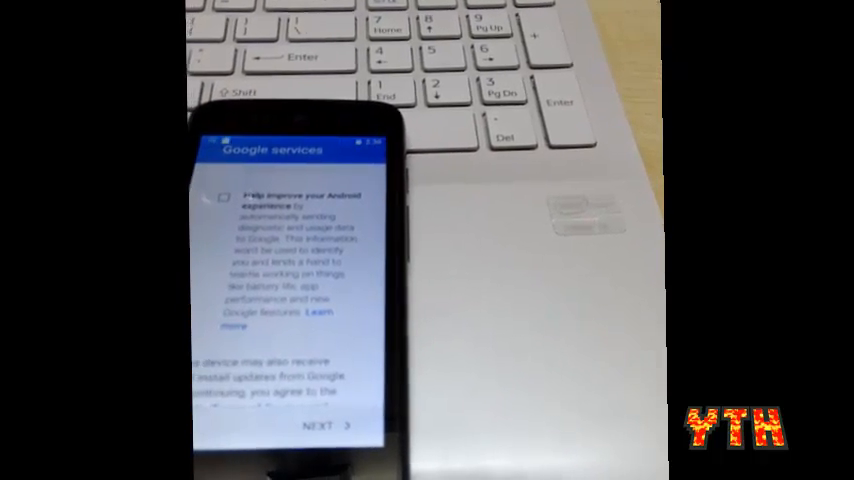
{"action": "left_click", "coordinate": [324, 424]}
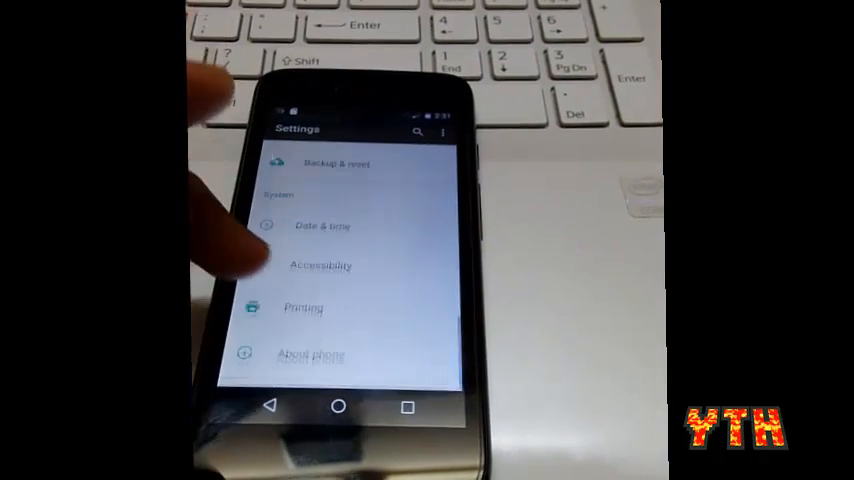
Check About phone in Settings, look through the app drawer, and return to the home screen.
{"action": "left_click", "coordinate": [320, 352]}
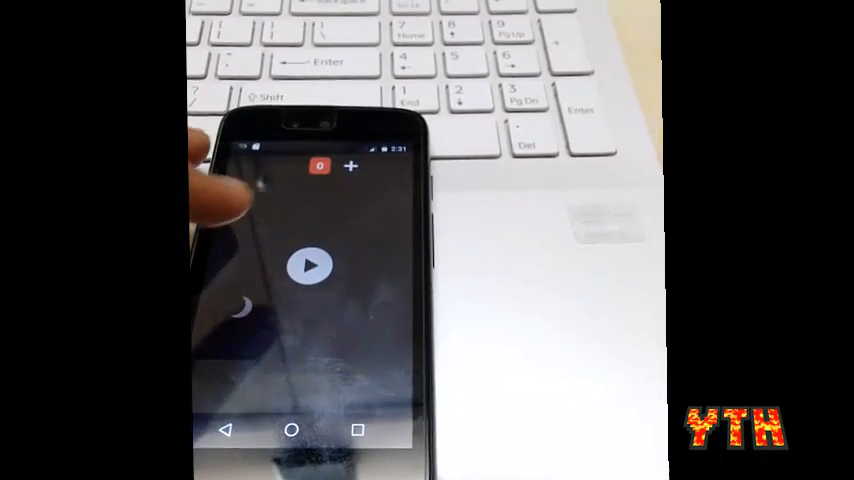
{"action": "left_click", "coordinate": [312, 264]}
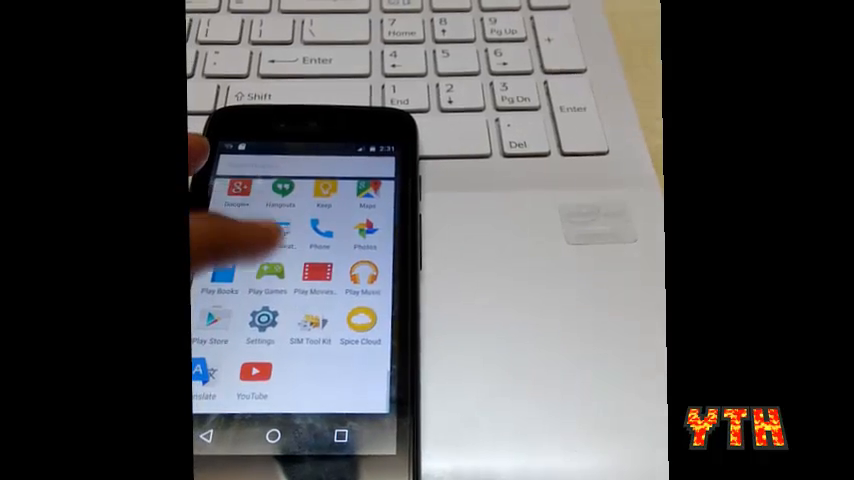
{"action": "left_click", "coordinate": [272, 436]}
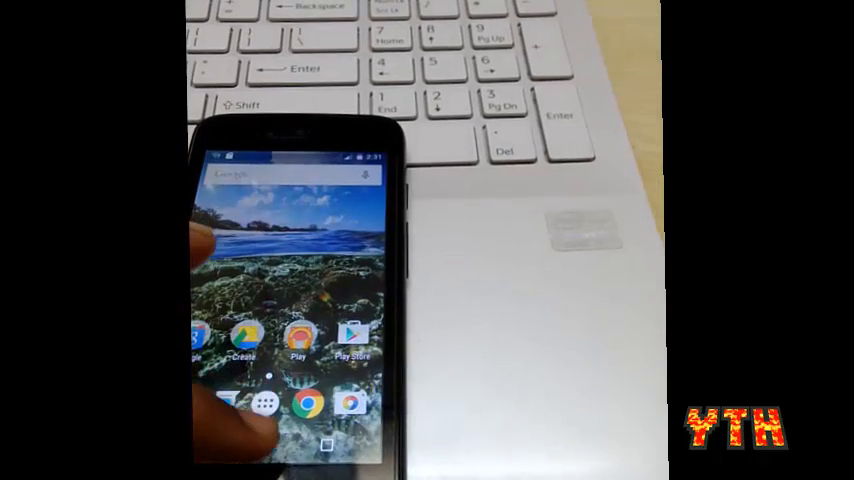